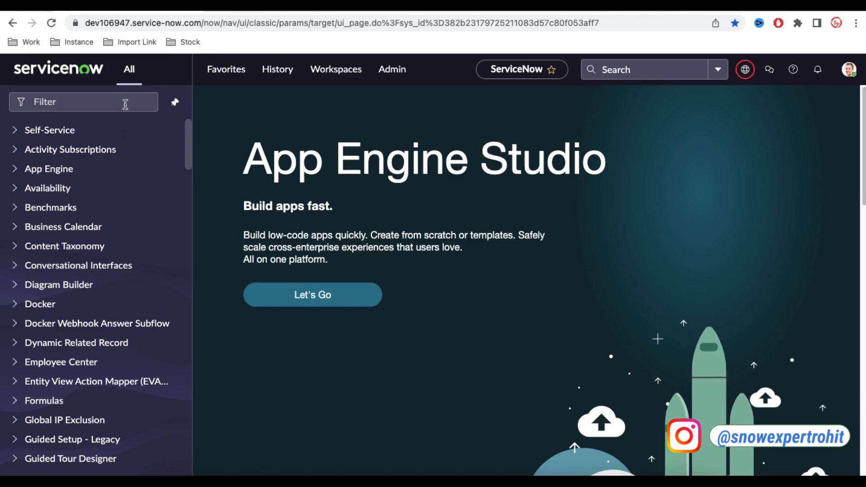
# Filter the navigator for 'business rule', open Business Rules, and start a new record
pyautogui.write('business rule')
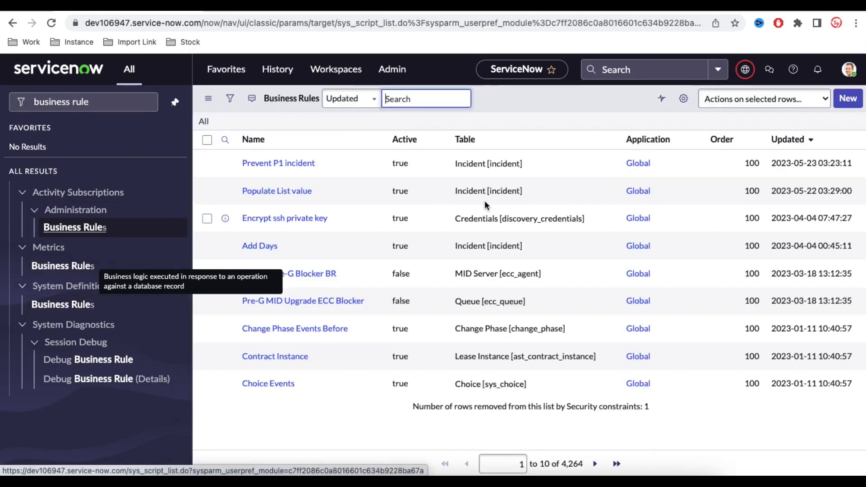
pyautogui.click(225, 142)
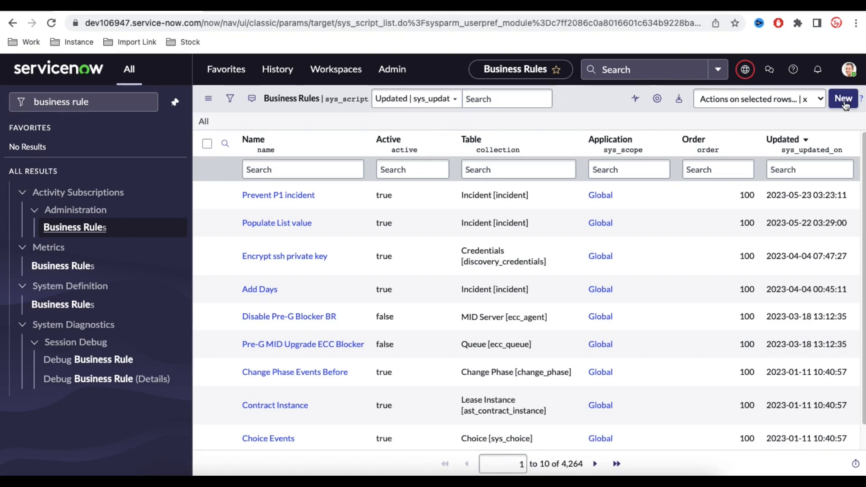
pyautogui.click(843, 99)
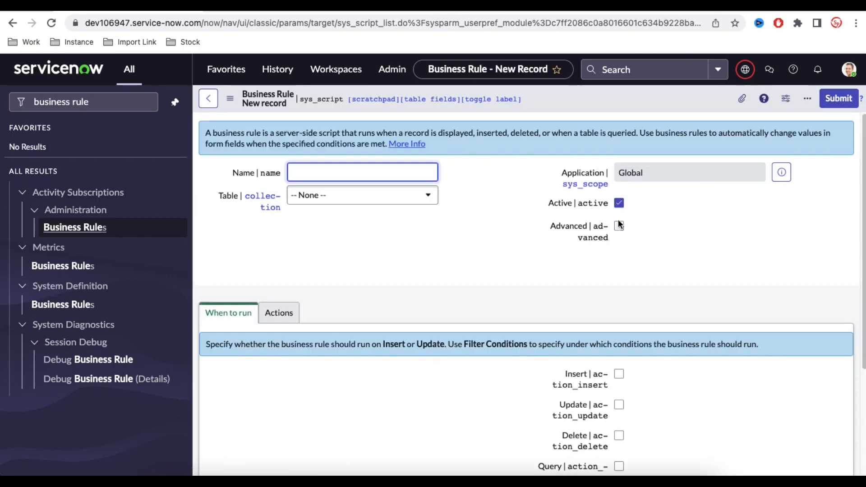
# Enable Advanced on the new business rule and add a blank line inside its script function
pyautogui.click(618, 225)
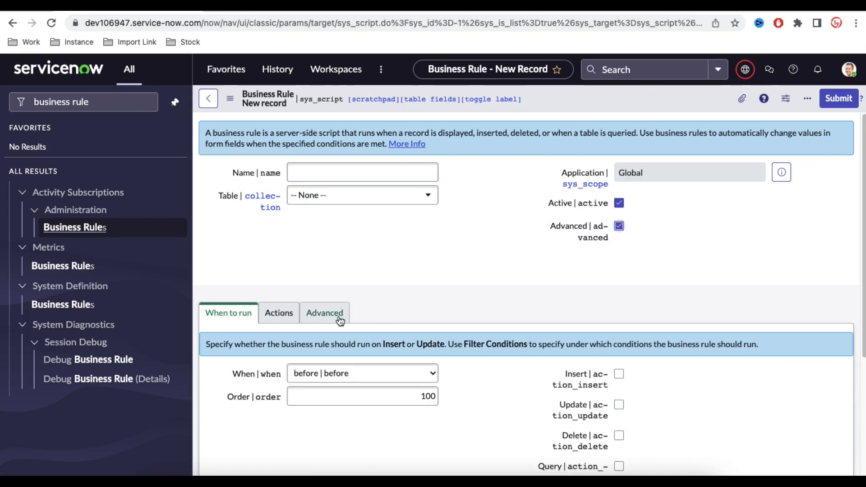
pyautogui.click(324, 313)
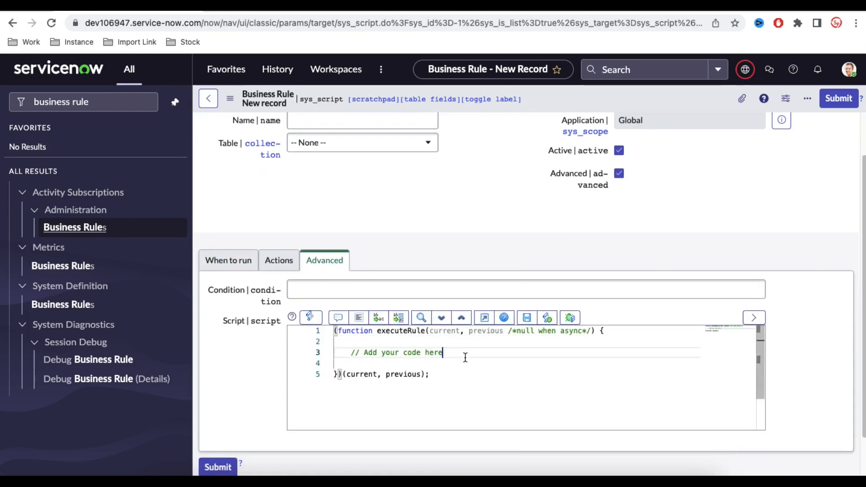
pyautogui.press('Return')
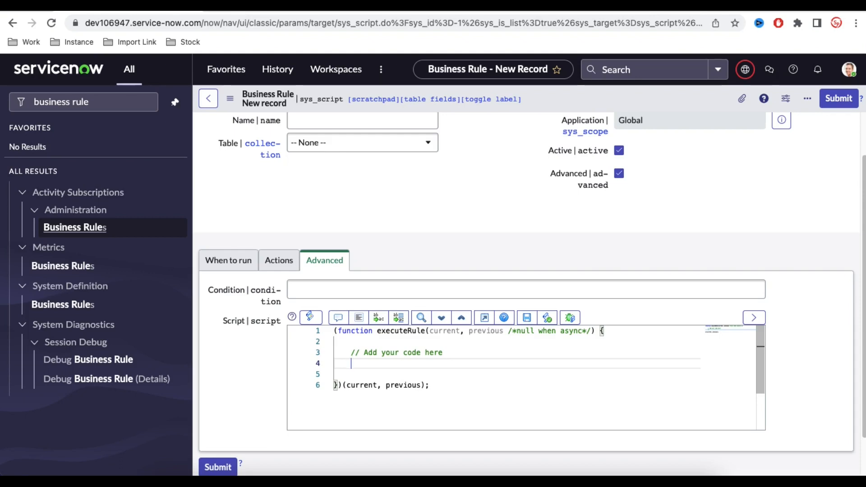
# Type the 'vargr' macro keyword in the script, fixing typos, to insert the GlideRecord template
pyautogui.write('v')
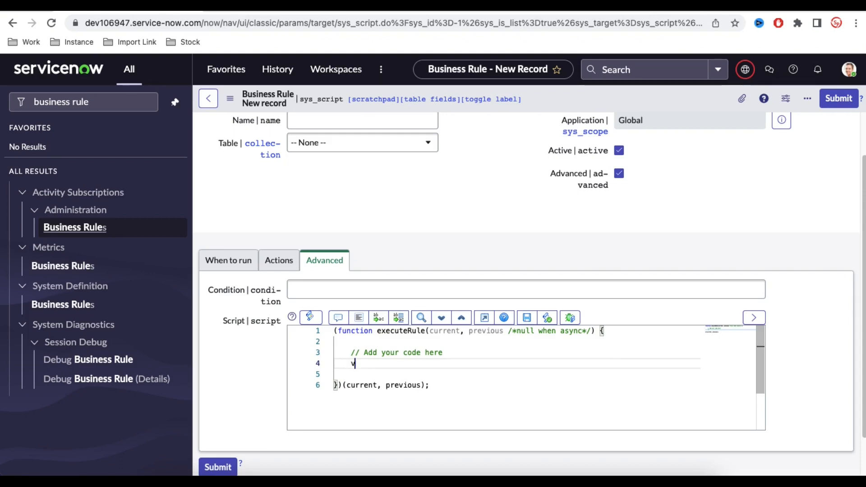
pyautogui.write('argr')
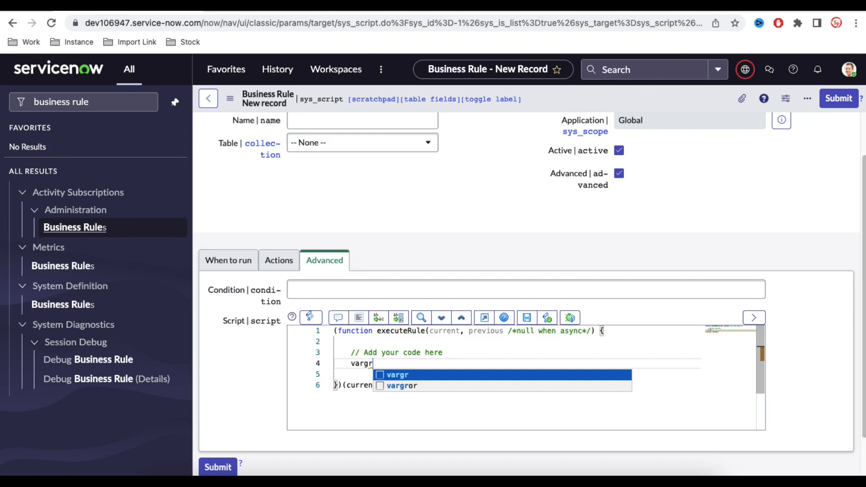
pyautogui.press('Backspace')
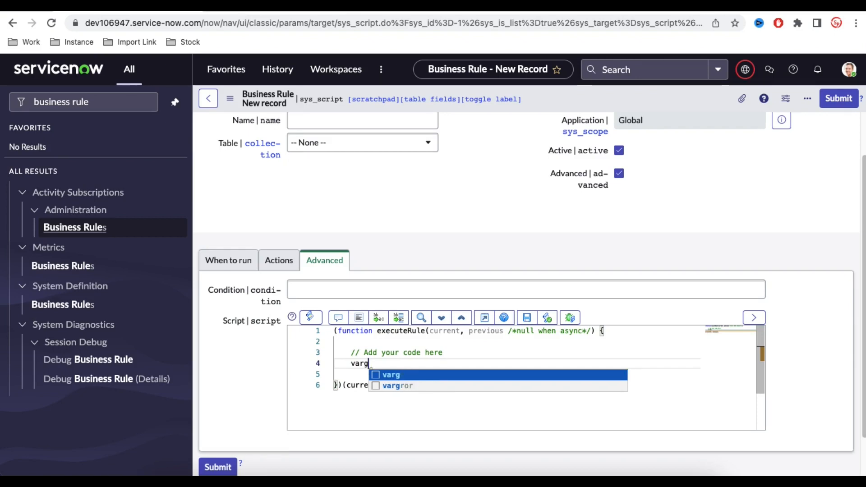
pyautogui.write('gr')
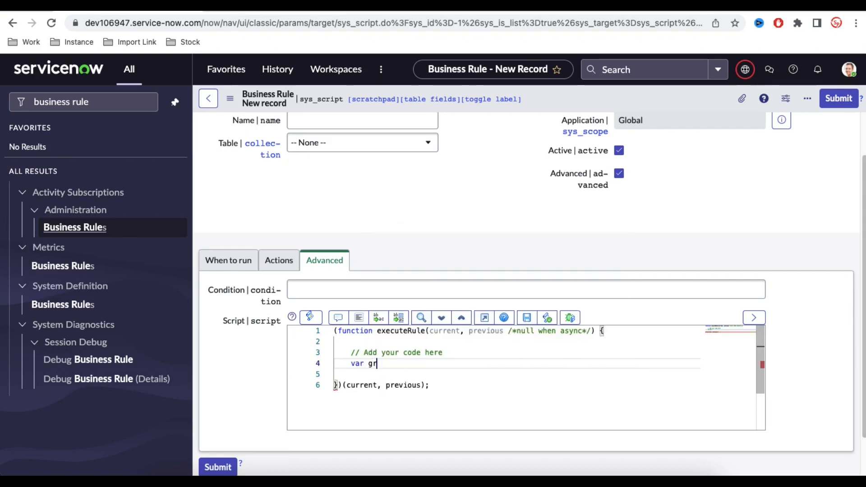
pyautogui.press('Backspace')
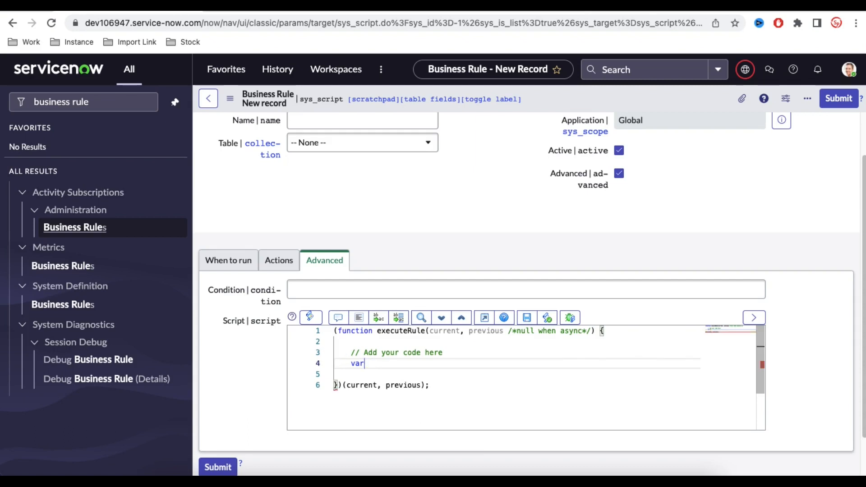
pyautogui.write('gr = new GlideRecord("");')
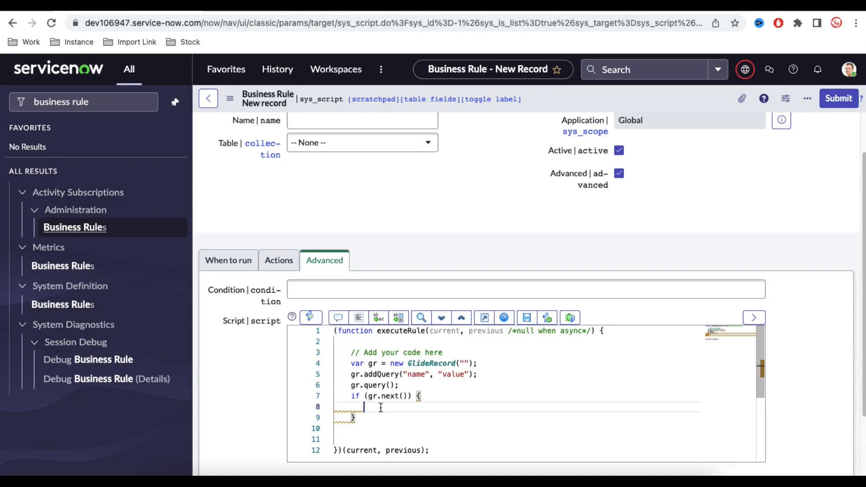
pyautogui.moveTo(393, 363)
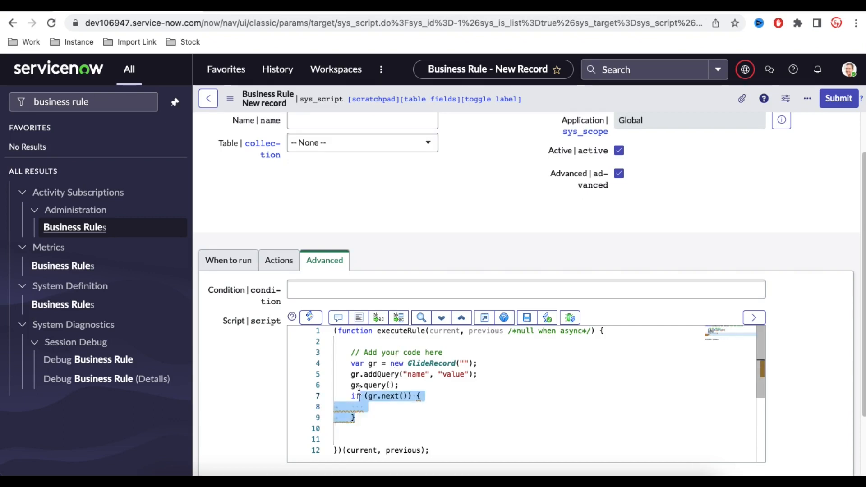
# Delete the GlideRecord code, expand the 'doc' header, and delete that header too
pyautogui.press('Delete')
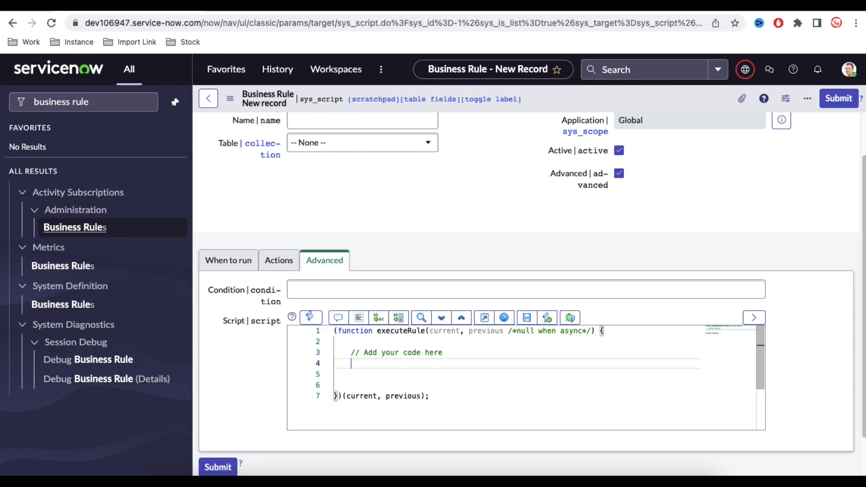
pyautogui.write('doc')
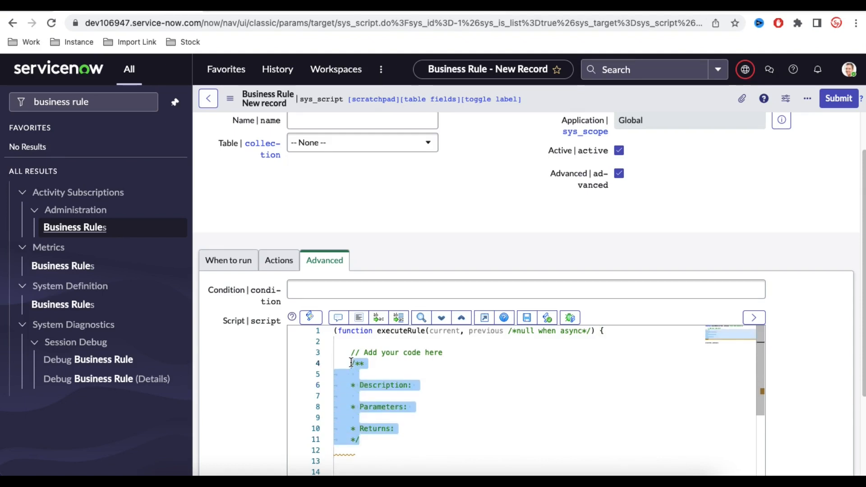
pyautogui.press('Delete')
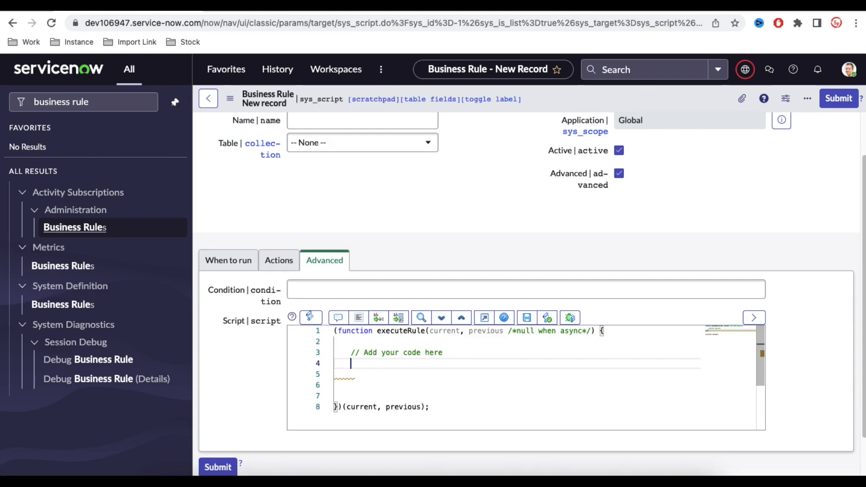
# Expand 'vargror' into an addQuery/addOrCondition GlideRecord query with a while loop and scroll through it
pyautogui.write("var gr = new GlideRecord('');")
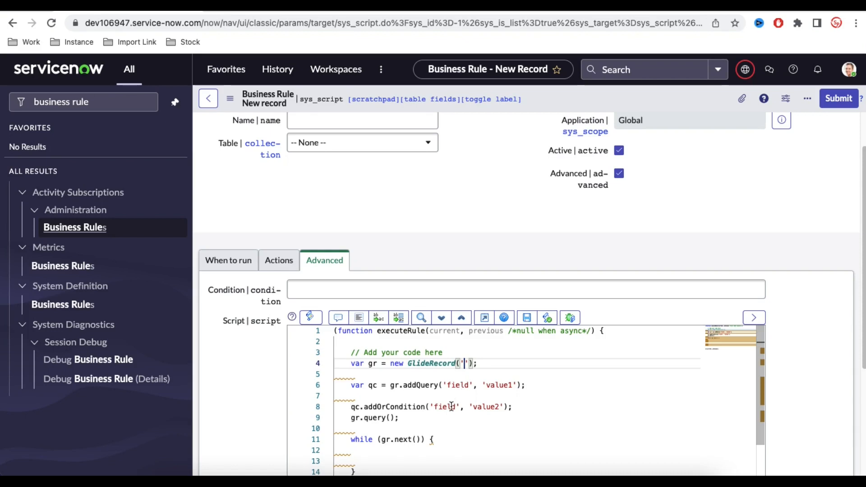
pyautogui.scroll(-3)
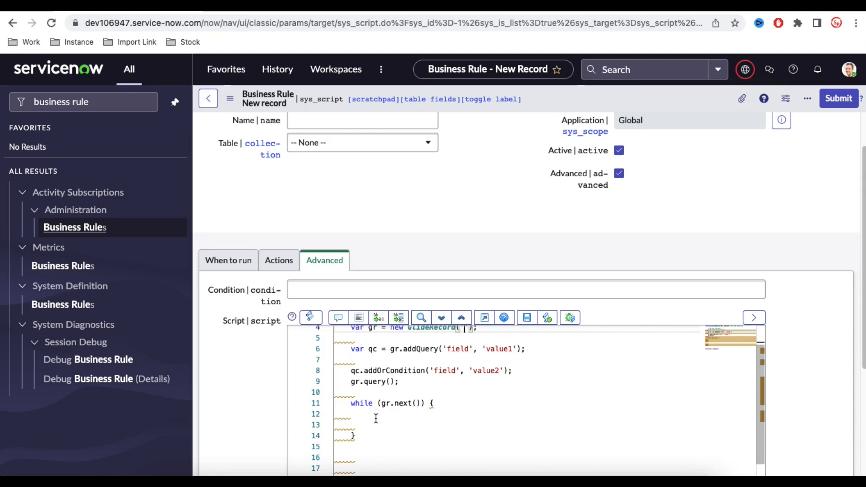
# Filter the navigator for 'syn' and open System Definition > Syntax Editor Macros
pyautogui.click(83, 102)
pyautogui.write('s')
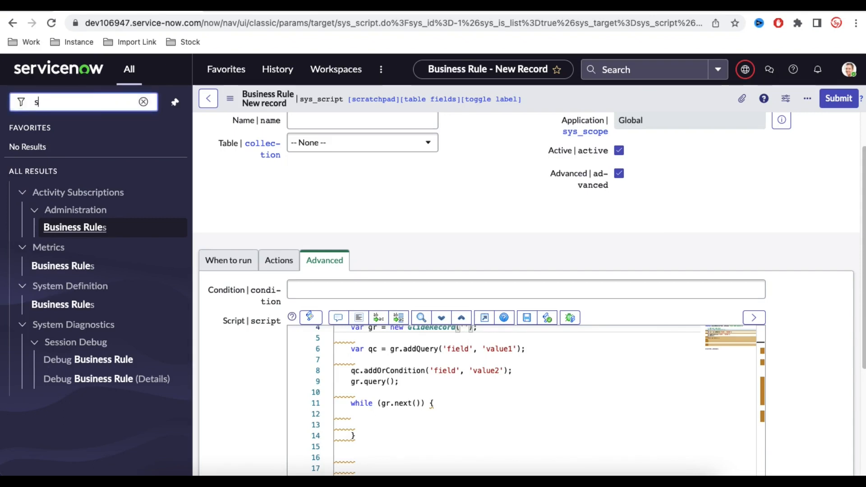
pyautogui.write('yn')
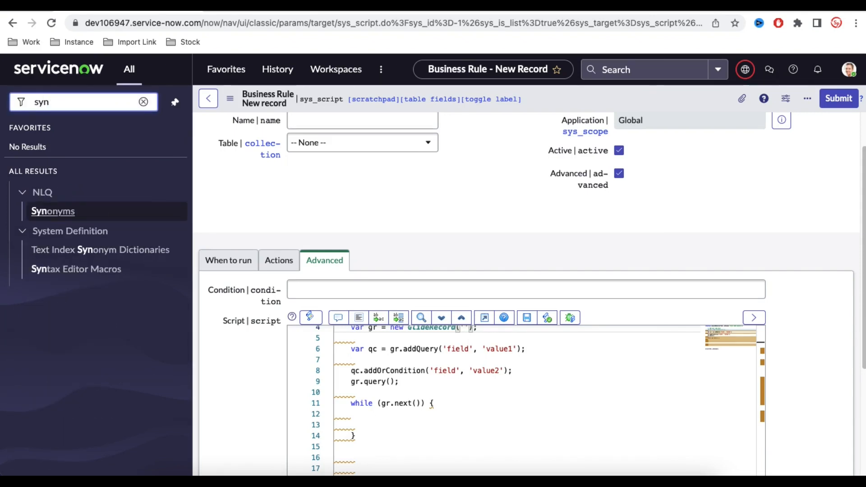
pyautogui.moveTo(76, 269)
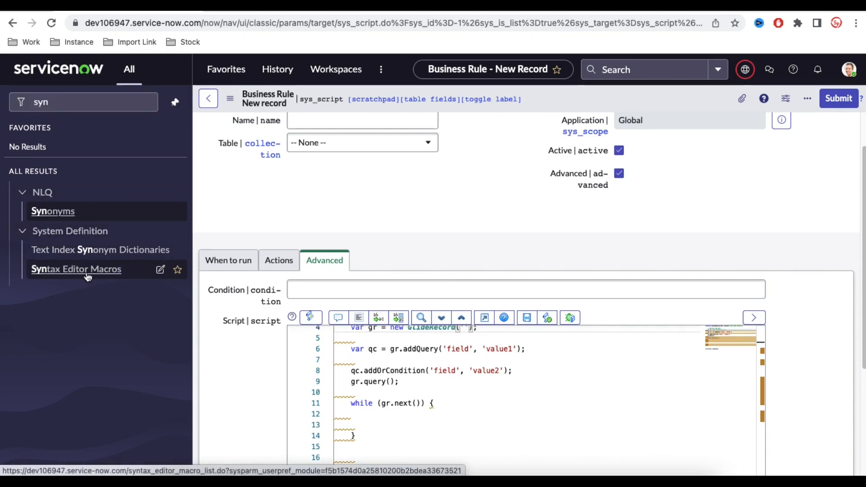
pyautogui.click(76, 269)
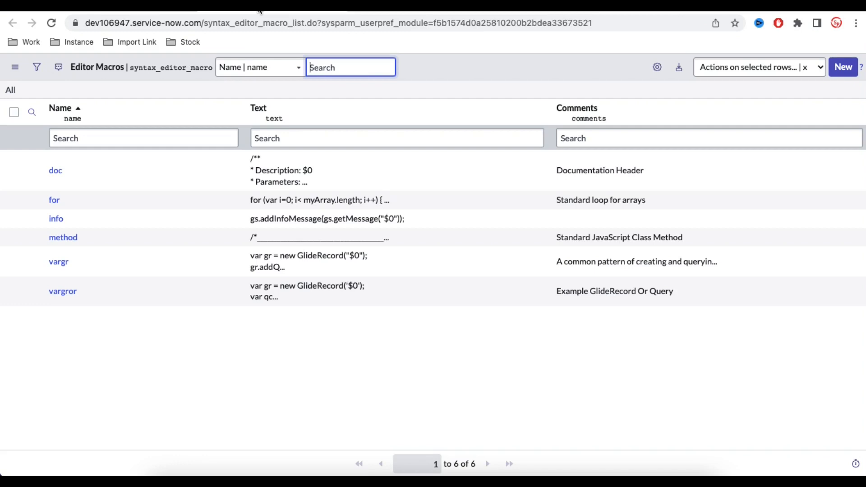
pyautogui.moveTo(157, 258)
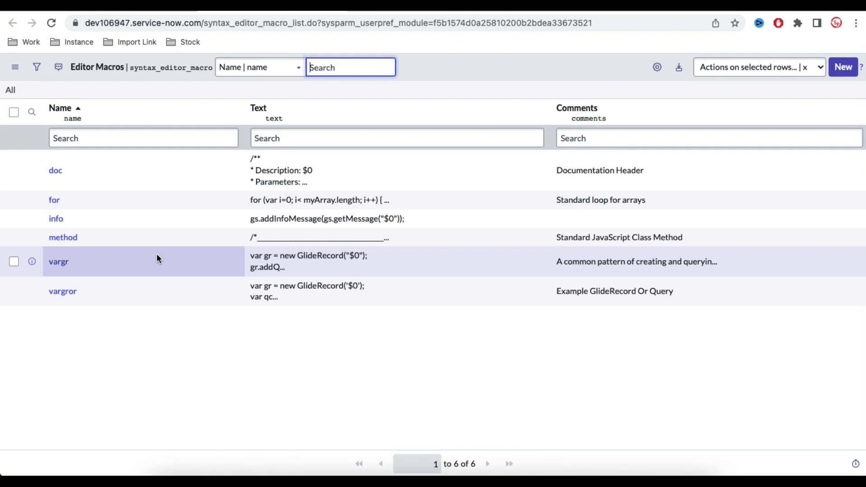
# Select the Name search box on the Editor Macros list
pyautogui.click(143, 138)
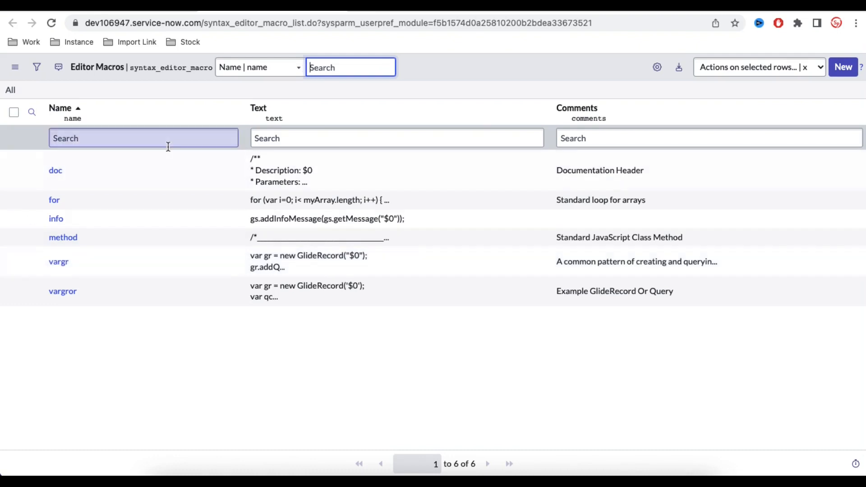
pyautogui.moveTo(59, 261)
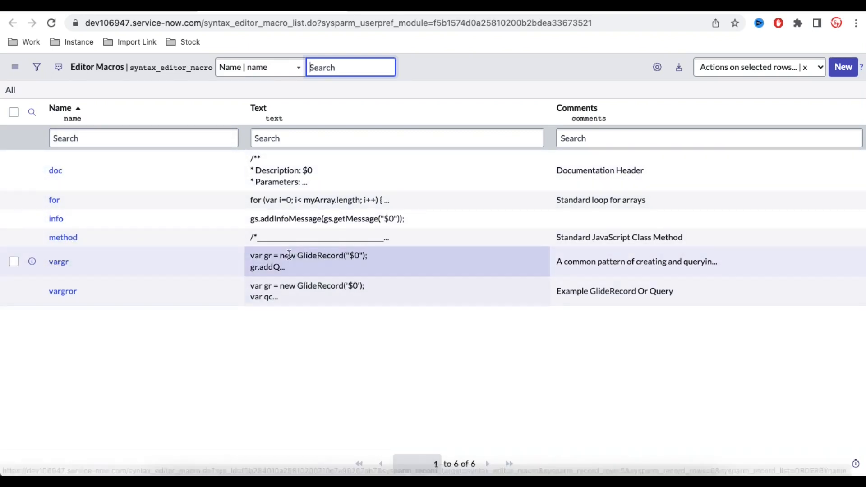
pyautogui.moveTo(290, 261)
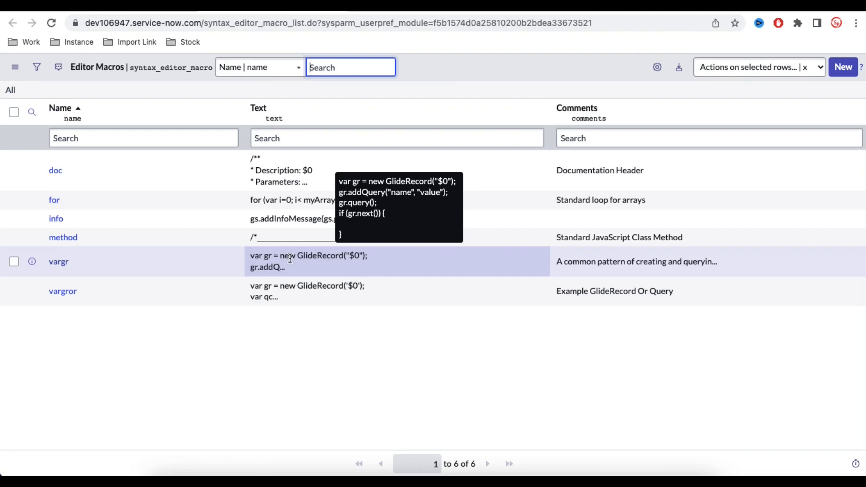
pyautogui.moveTo(62, 290)
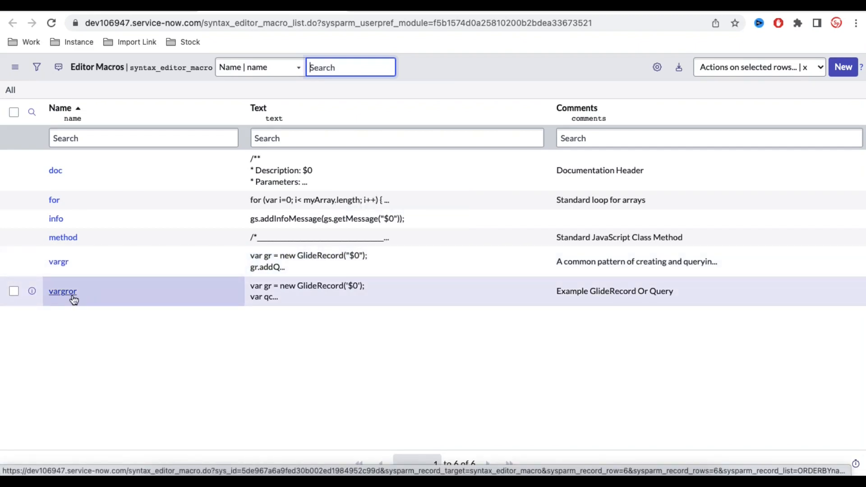
pyautogui.moveTo(293, 291)
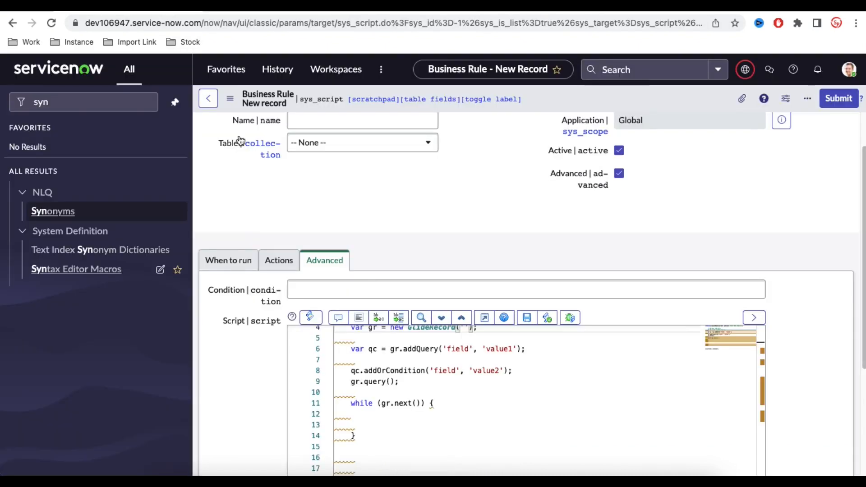
# Type 'vargrget' in the business rule script, then reopen the Syntax Editor Macros list
pyautogui.scroll(-3)
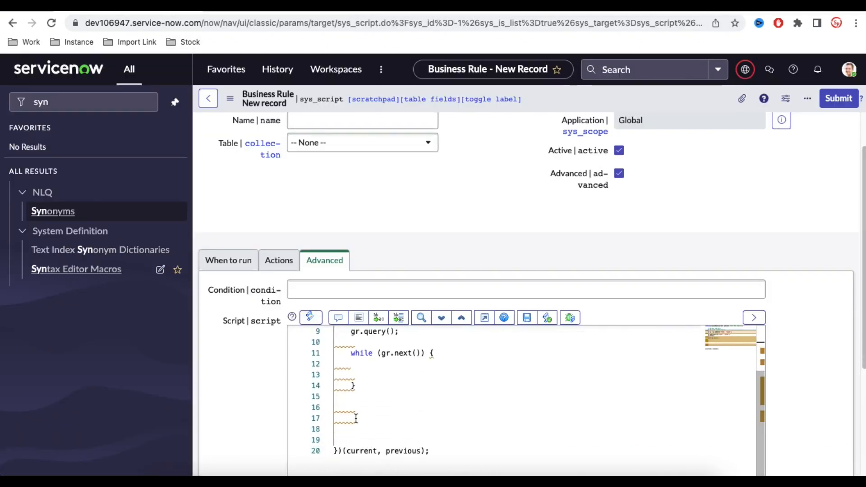
pyautogui.scroll(3)
pyautogui.write('va')
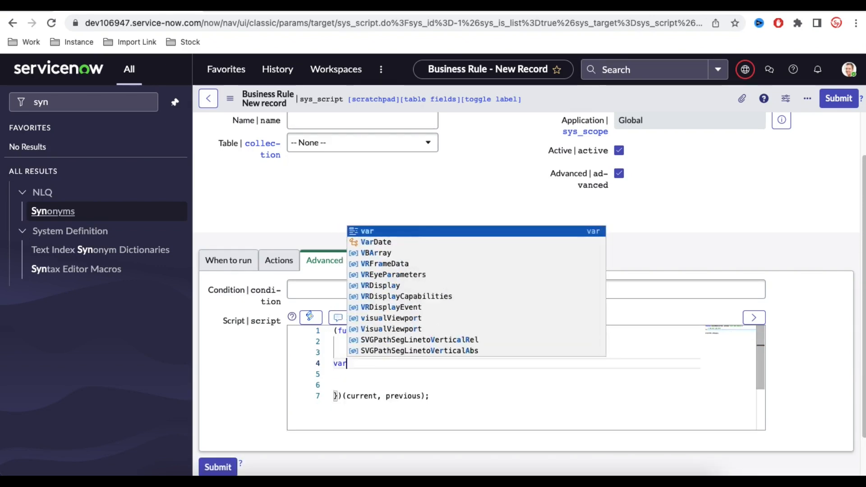
pyautogui.write('rget')
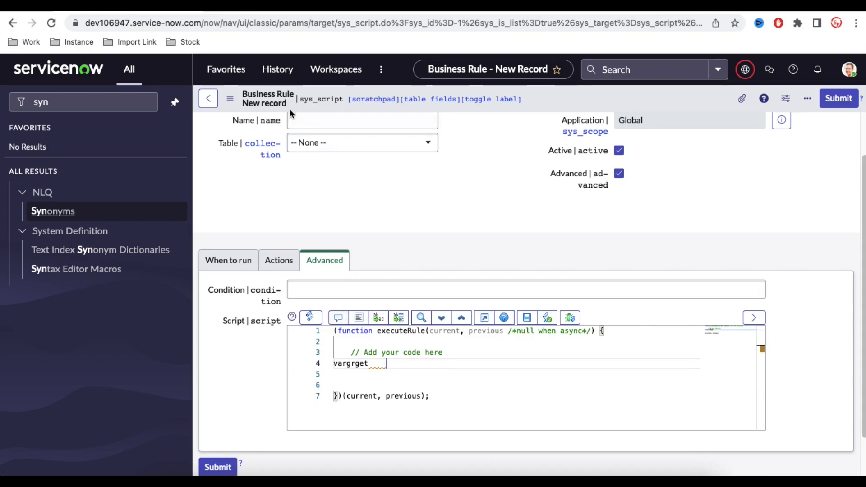
pyautogui.click(76, 269)
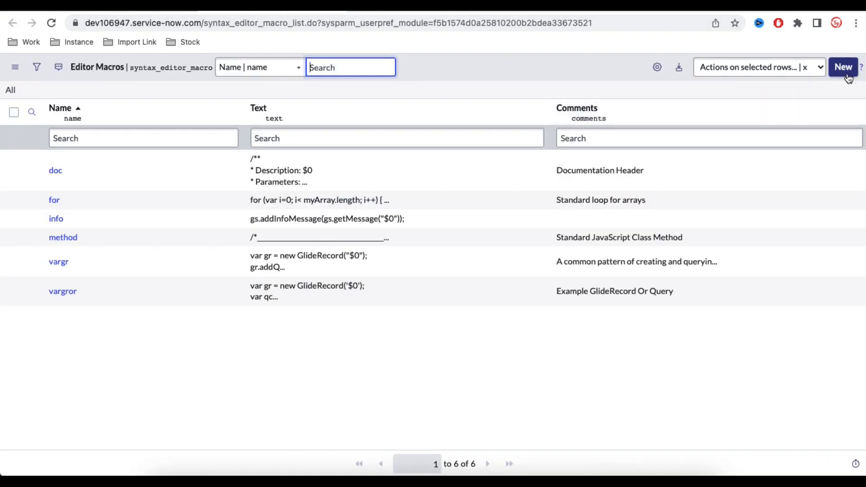
# Create a new editor macro record and name it 'vargrget'
pyautogui.click(843, 67)
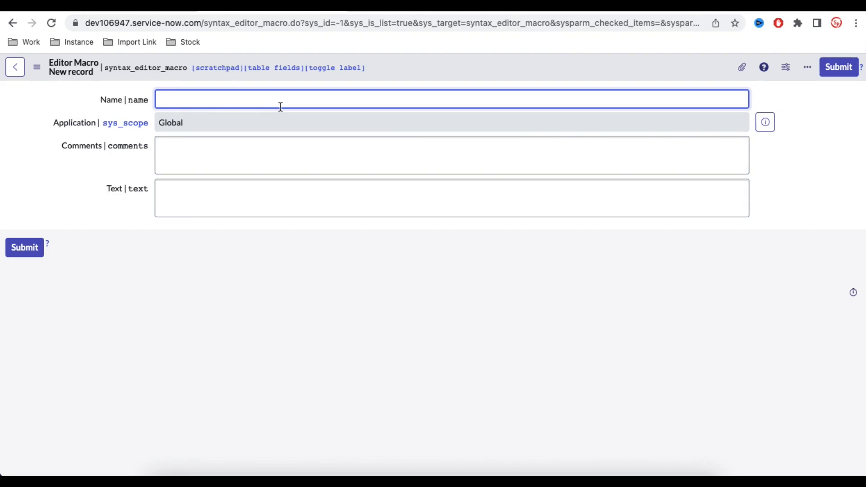
pyautogui.write('varg')
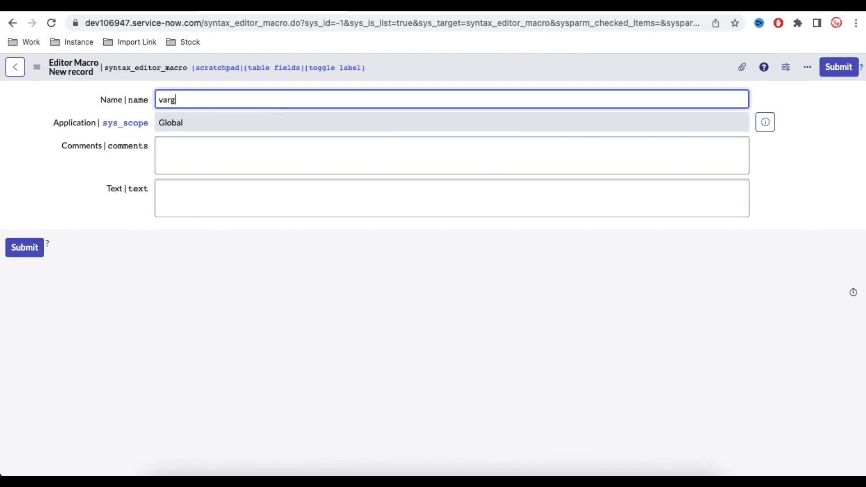
pyautogui.write('rget')
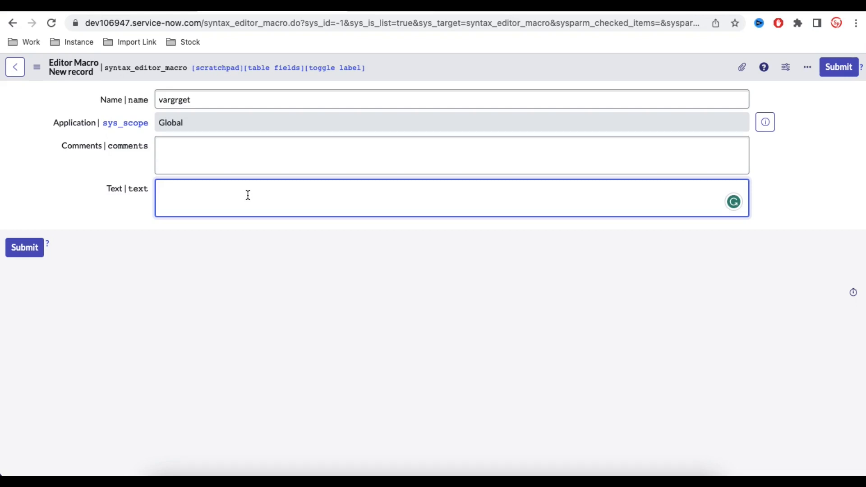
# Enter 'var gr = new GlideRecord("$0");' as the macro text's first line
pyautogui.write('var')
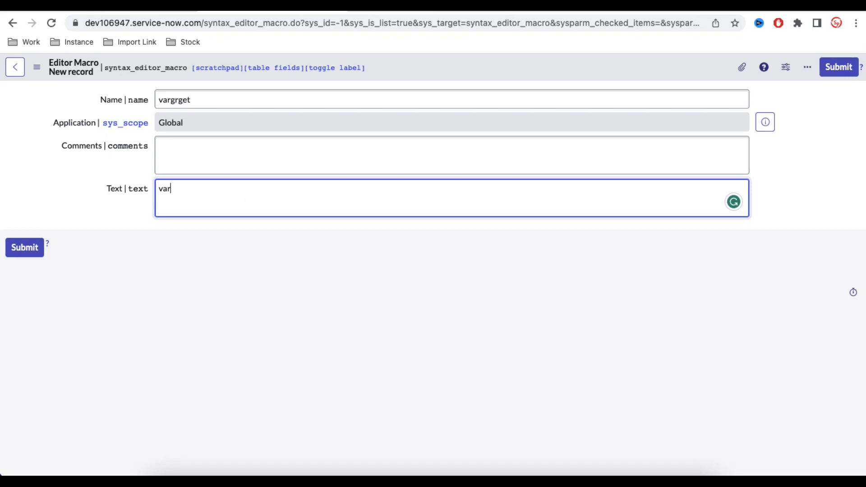
pyautogui.write('gr = ne')
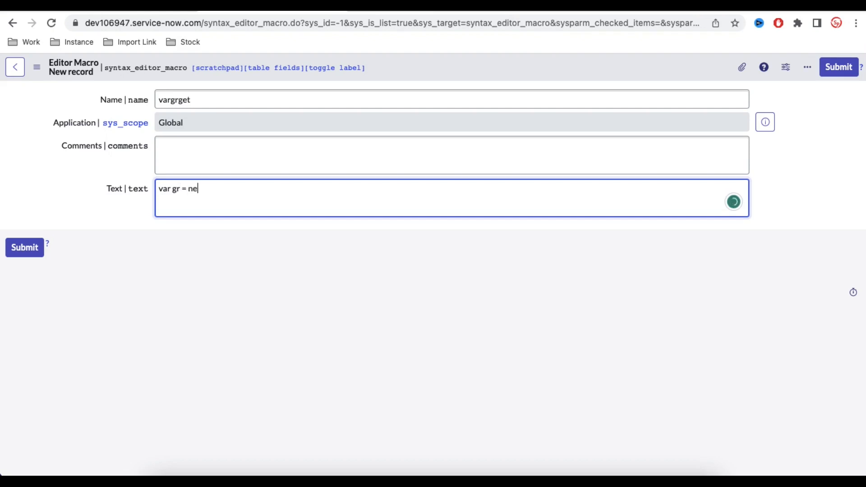
pyautogui.write('w glide')
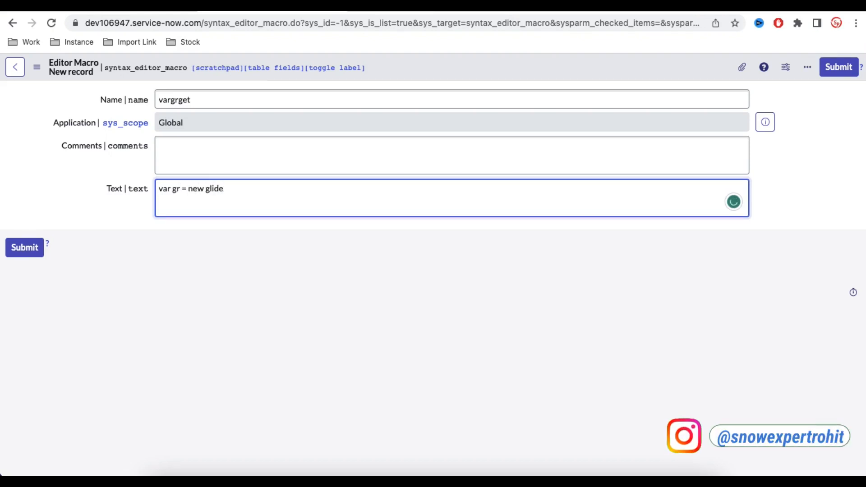
pyautogui.write('Gl')
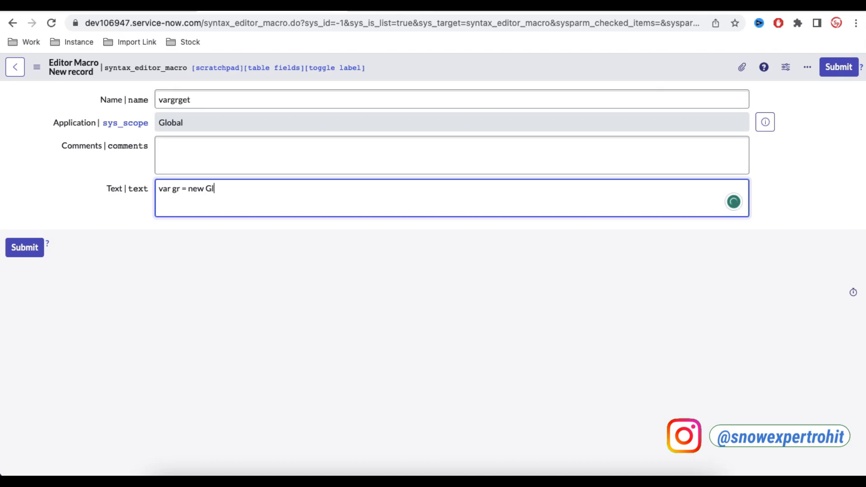
pyautogui.write('ideRe')
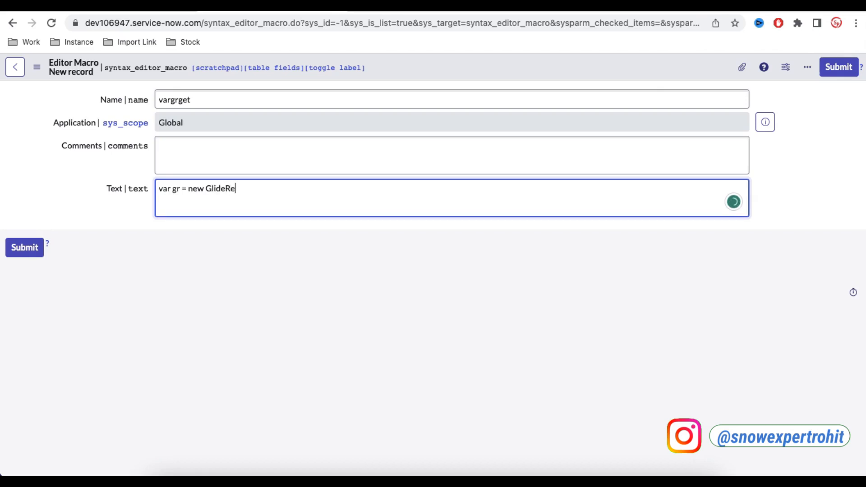
pyautogui.write('cord(')
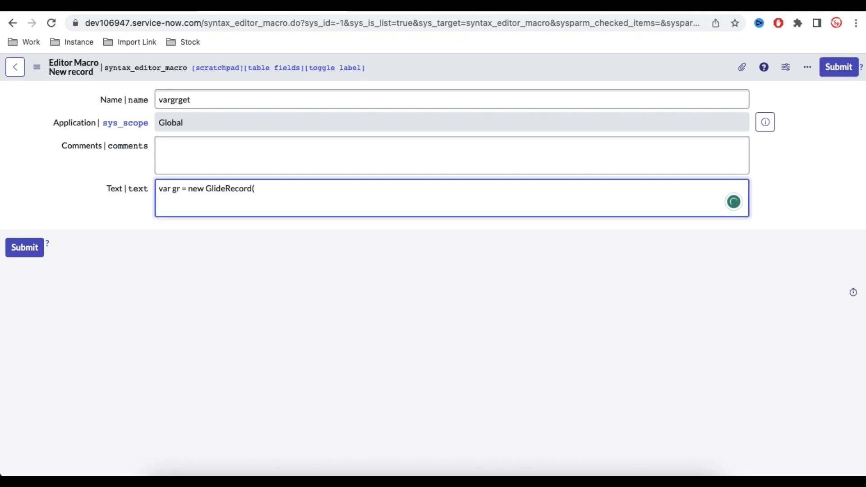
pyautogui.write('"')
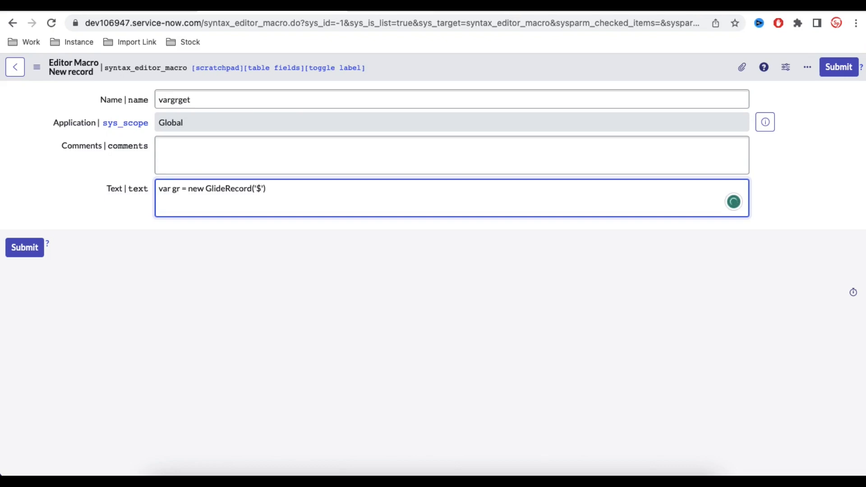
pyautogui.write('0')
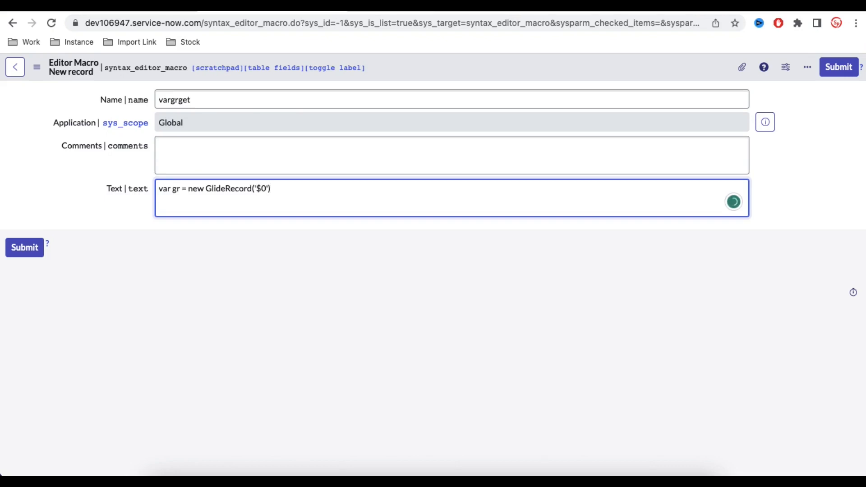
pyautogui.write(';')
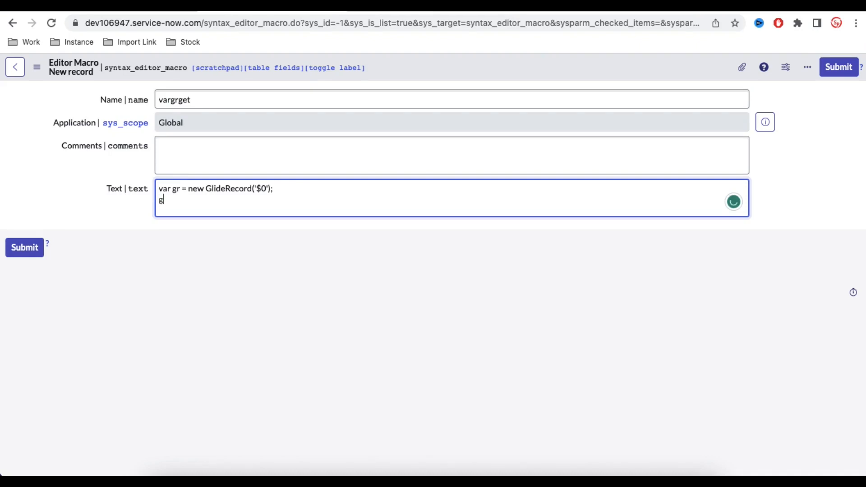
# Add an 'if (gr.get($1))' block that returns gr.name to the macro text
pyautogui.write('r.ge')
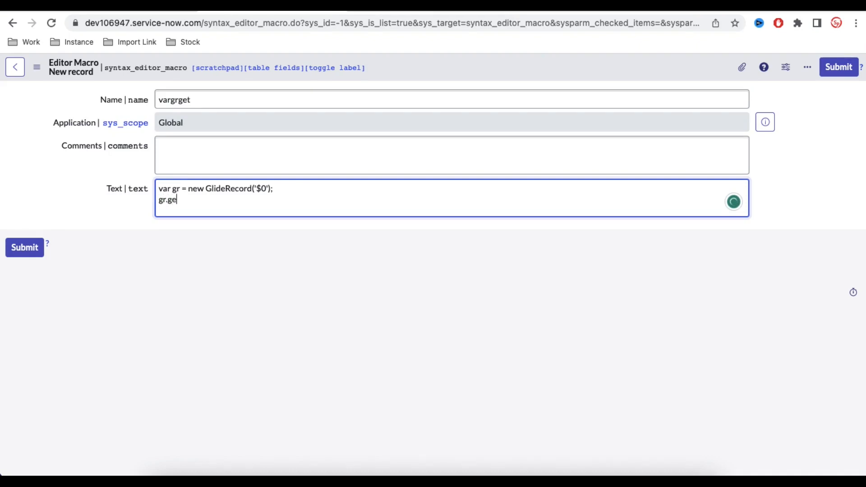
pyautogui.press('Backspace')
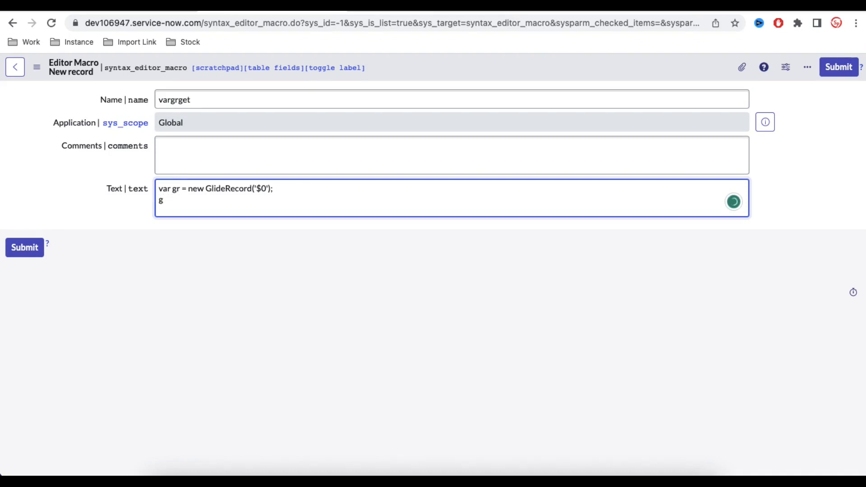
pyautogui.write('if(')
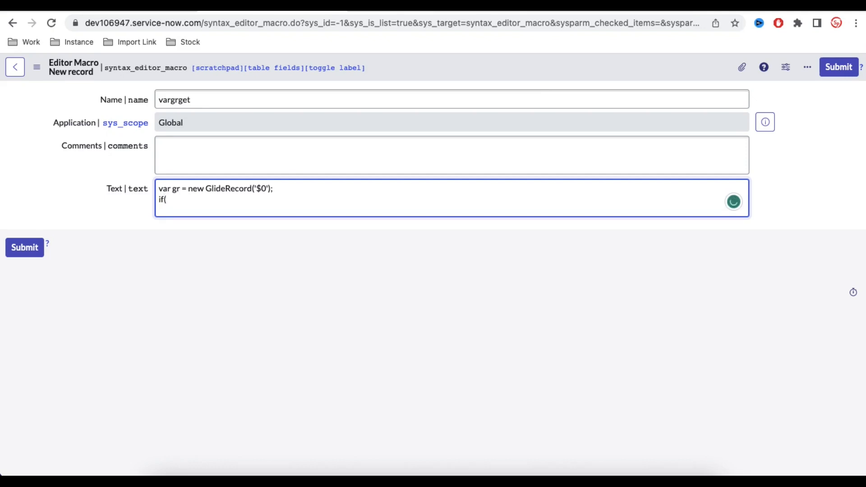
pyautogui.write('gr.get')
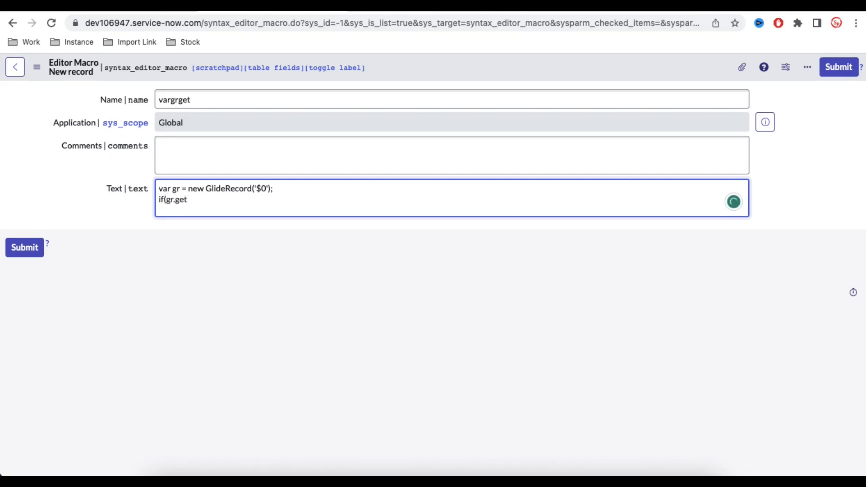
pyautogui.write('()){')
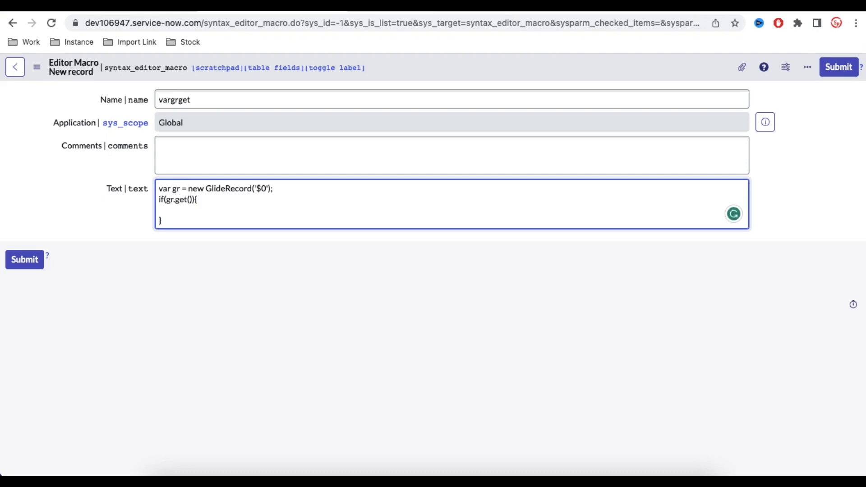
pyautogui.write('$')
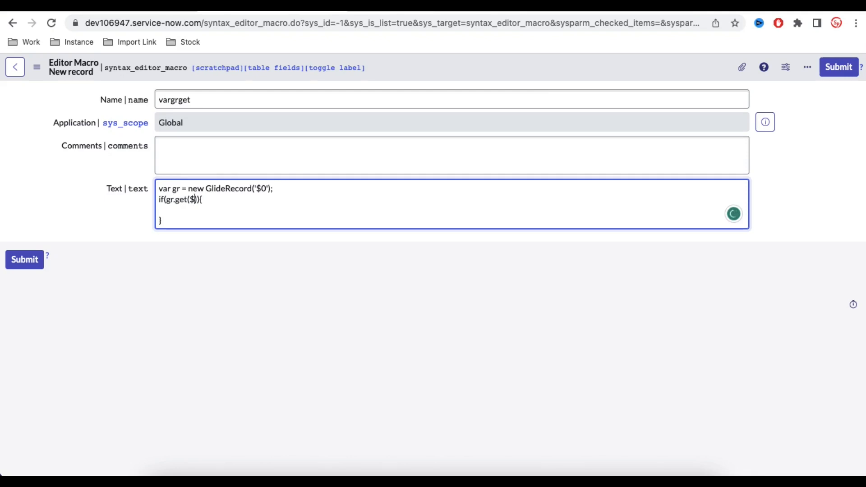
pyautogui.write('1')
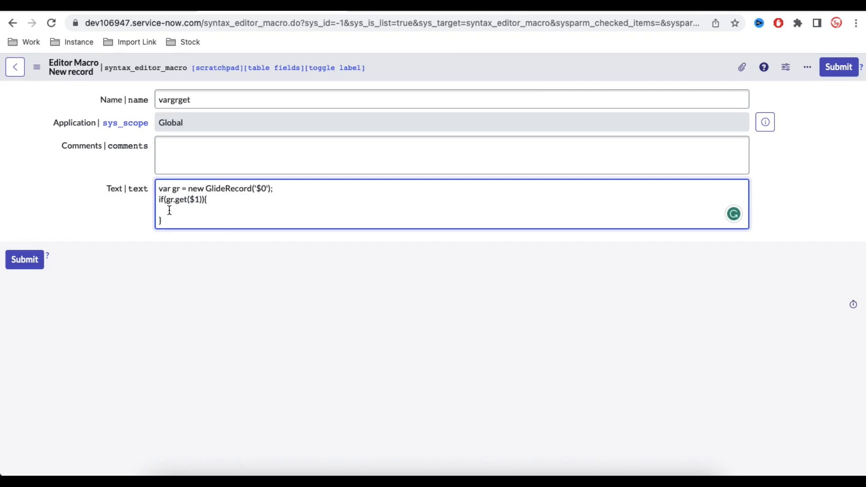
pyautogui.write('return')
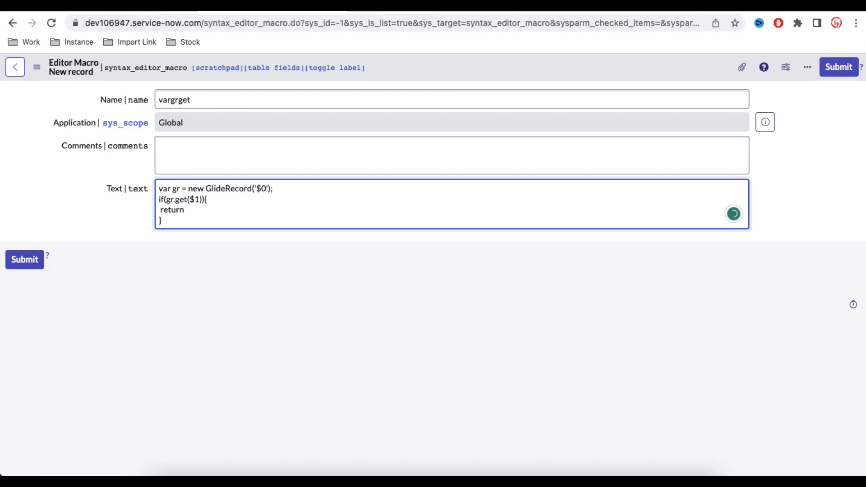
pyautogui.write('gr.nam')
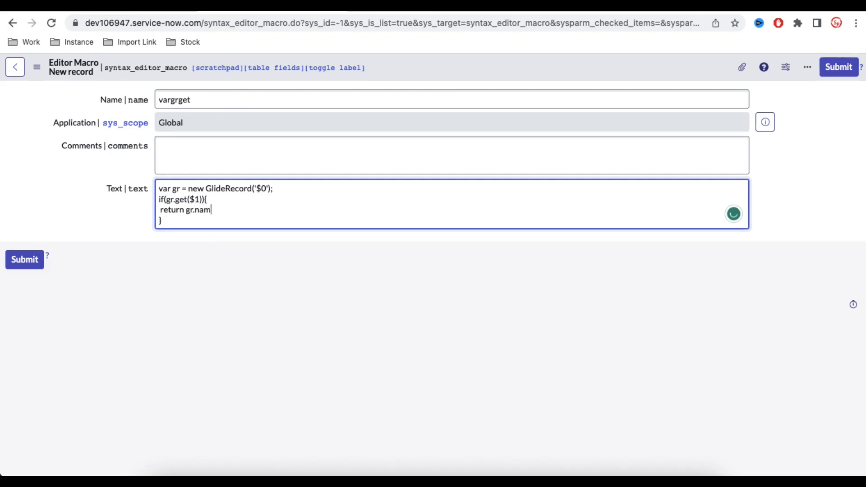
pyautogui.write('e;')
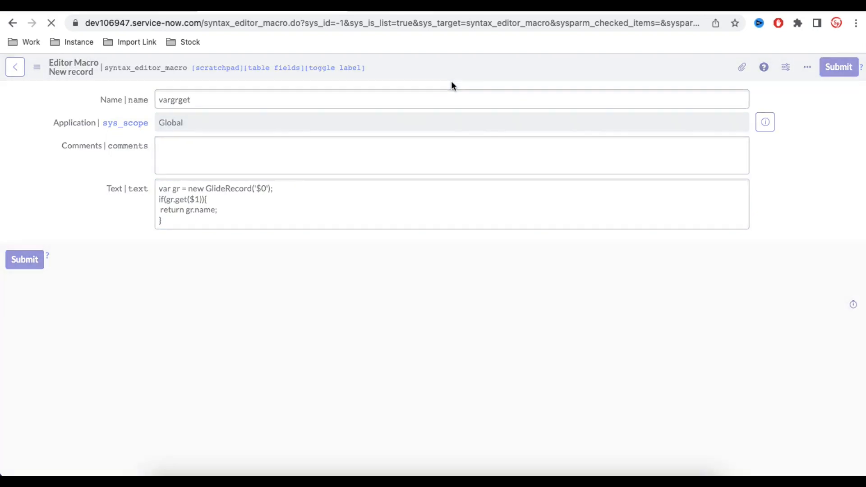
# Reload the new business rule form, discarding its unsaved script changes
pyautogui.click(838, 66)
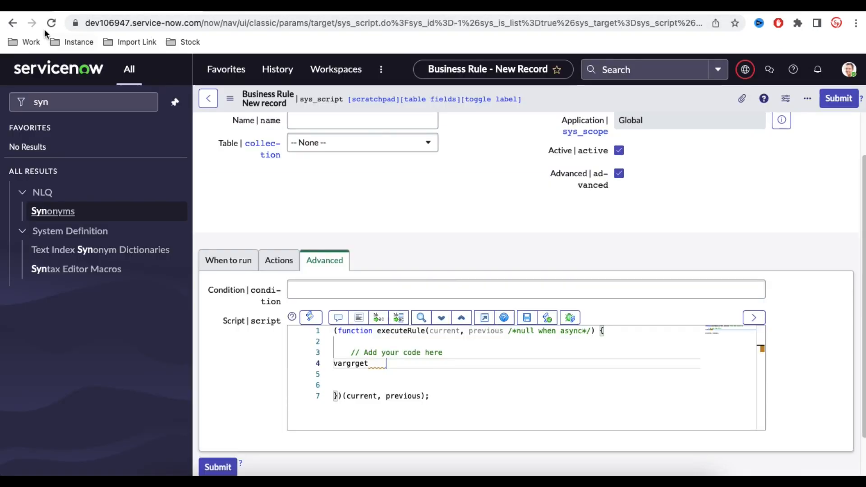
pyautogui.click(51, 22)
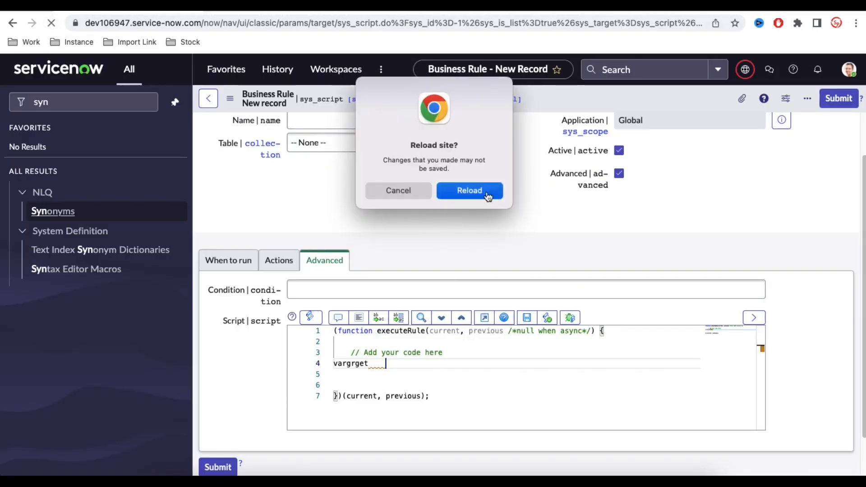
pyautogui.click(469, 191)
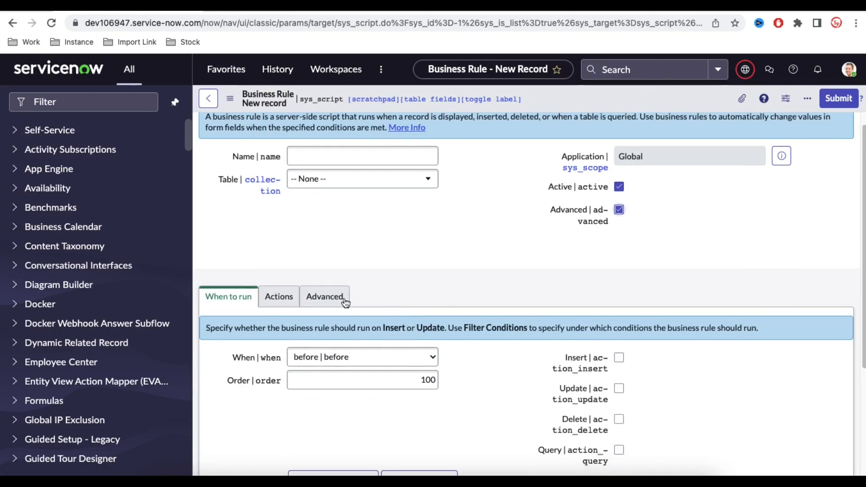
# Expand the 'vargrget' macro in the Advanced script into a GlideRecord get returning gr.name
pyautogui.click(325, 296)
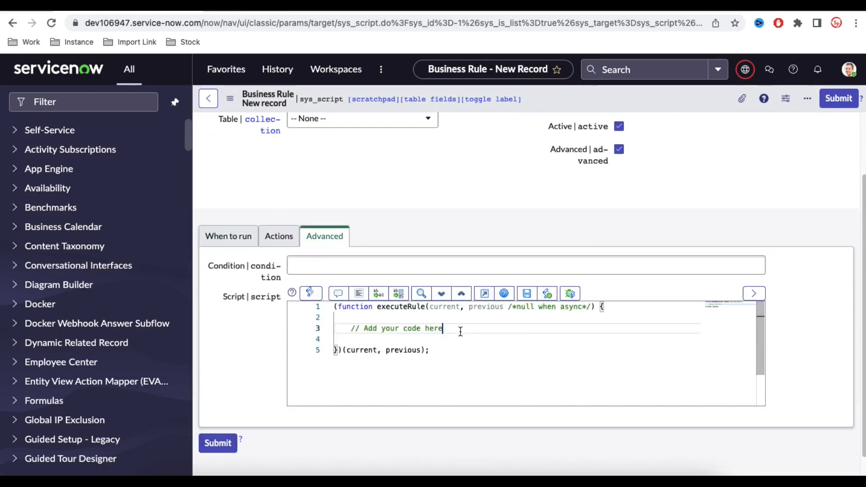
pyautogui.write("vargr = new GlideRecord('');")
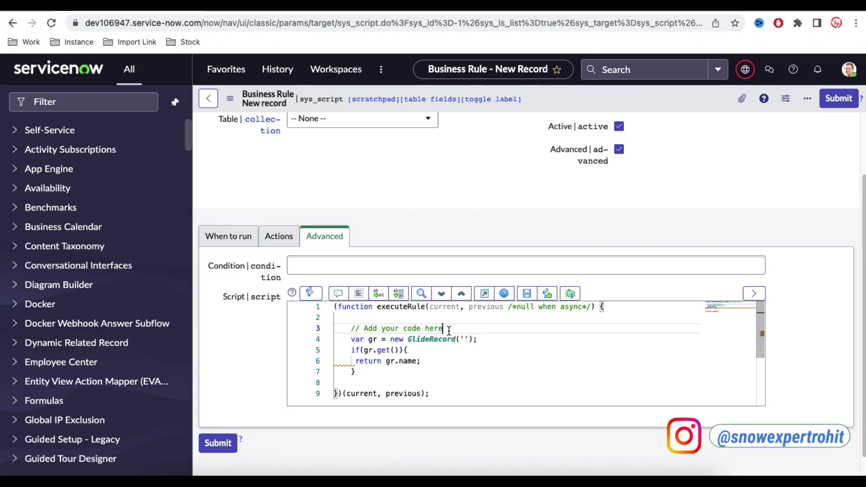
pyautogui.press('Return')
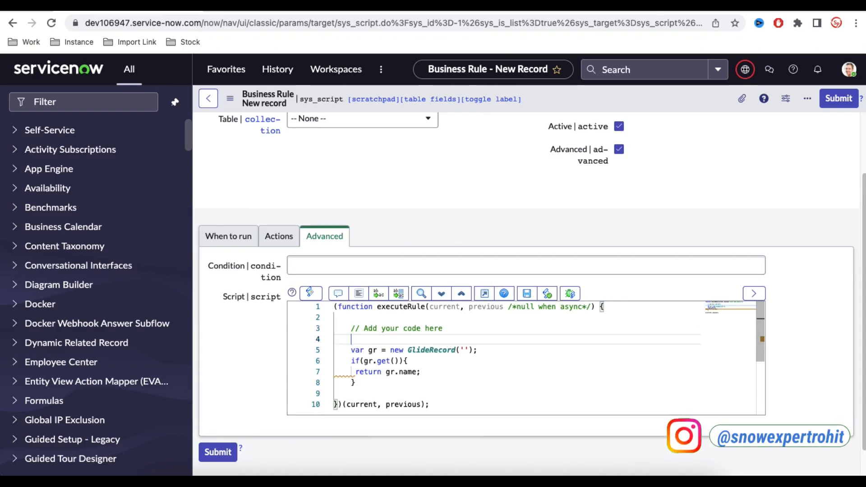